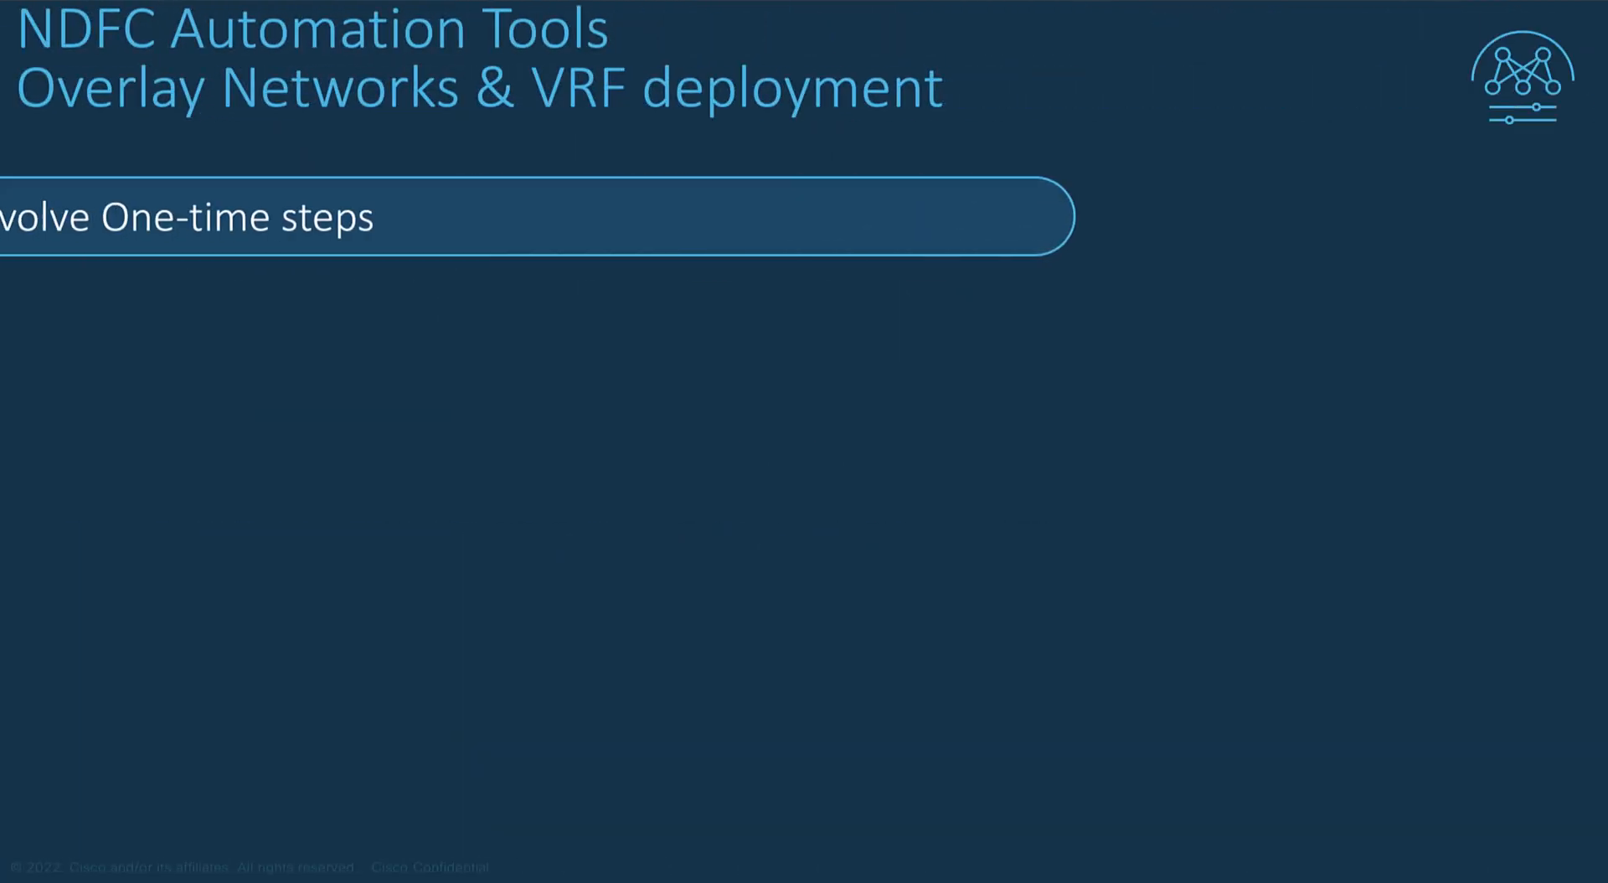
Open CML-Fabric-2's detailed Fabric Overview from the topology Actions menu
left_click(184, 870)
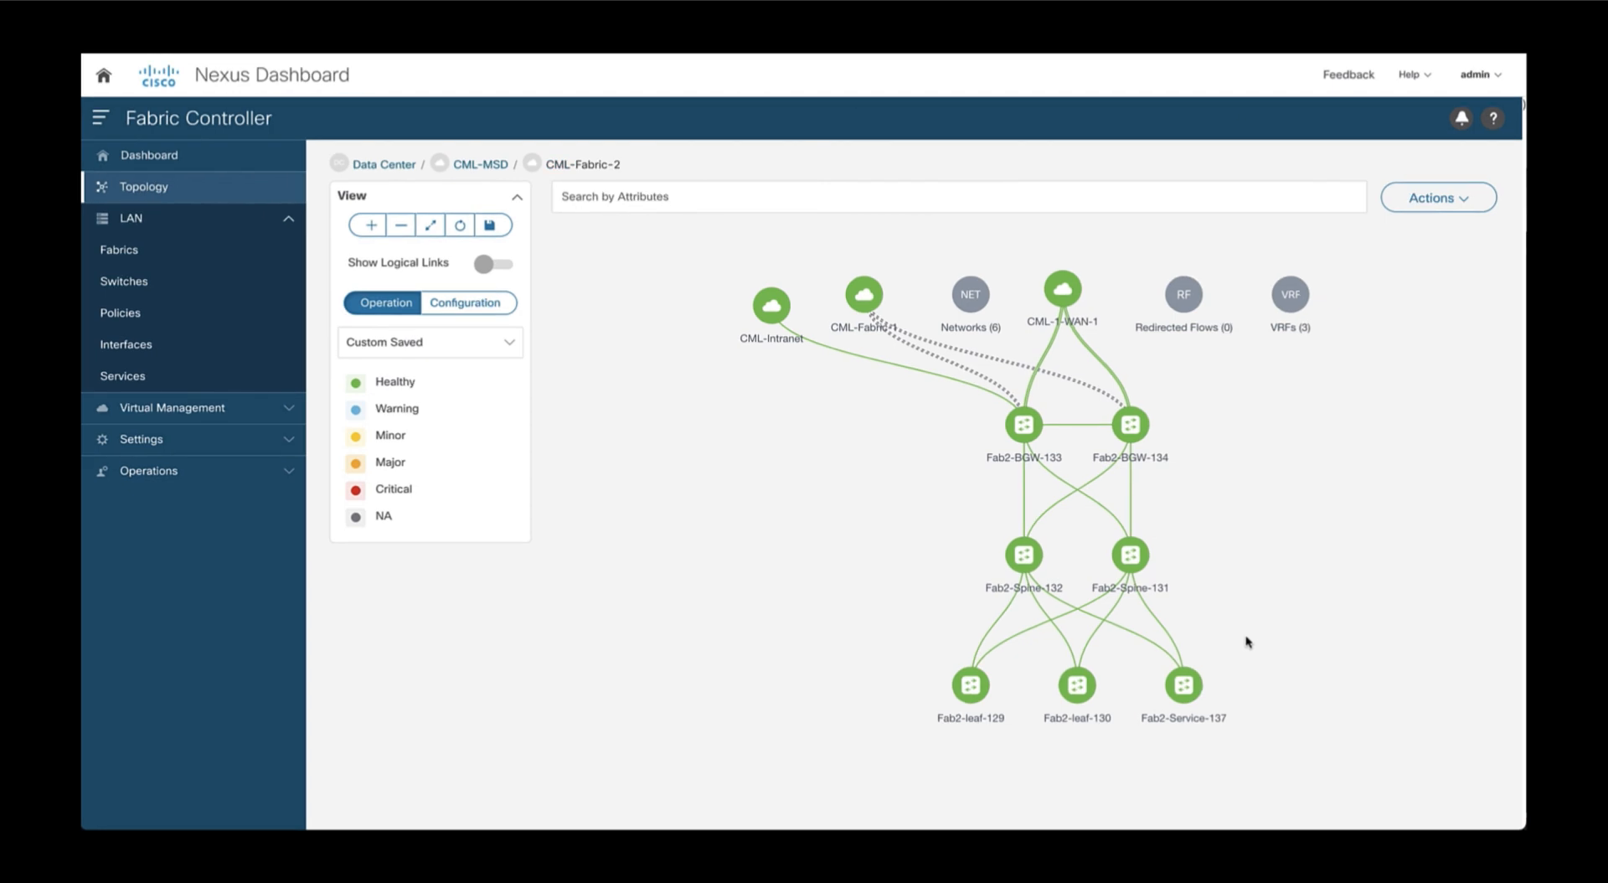
mouse_move(1244, 690)
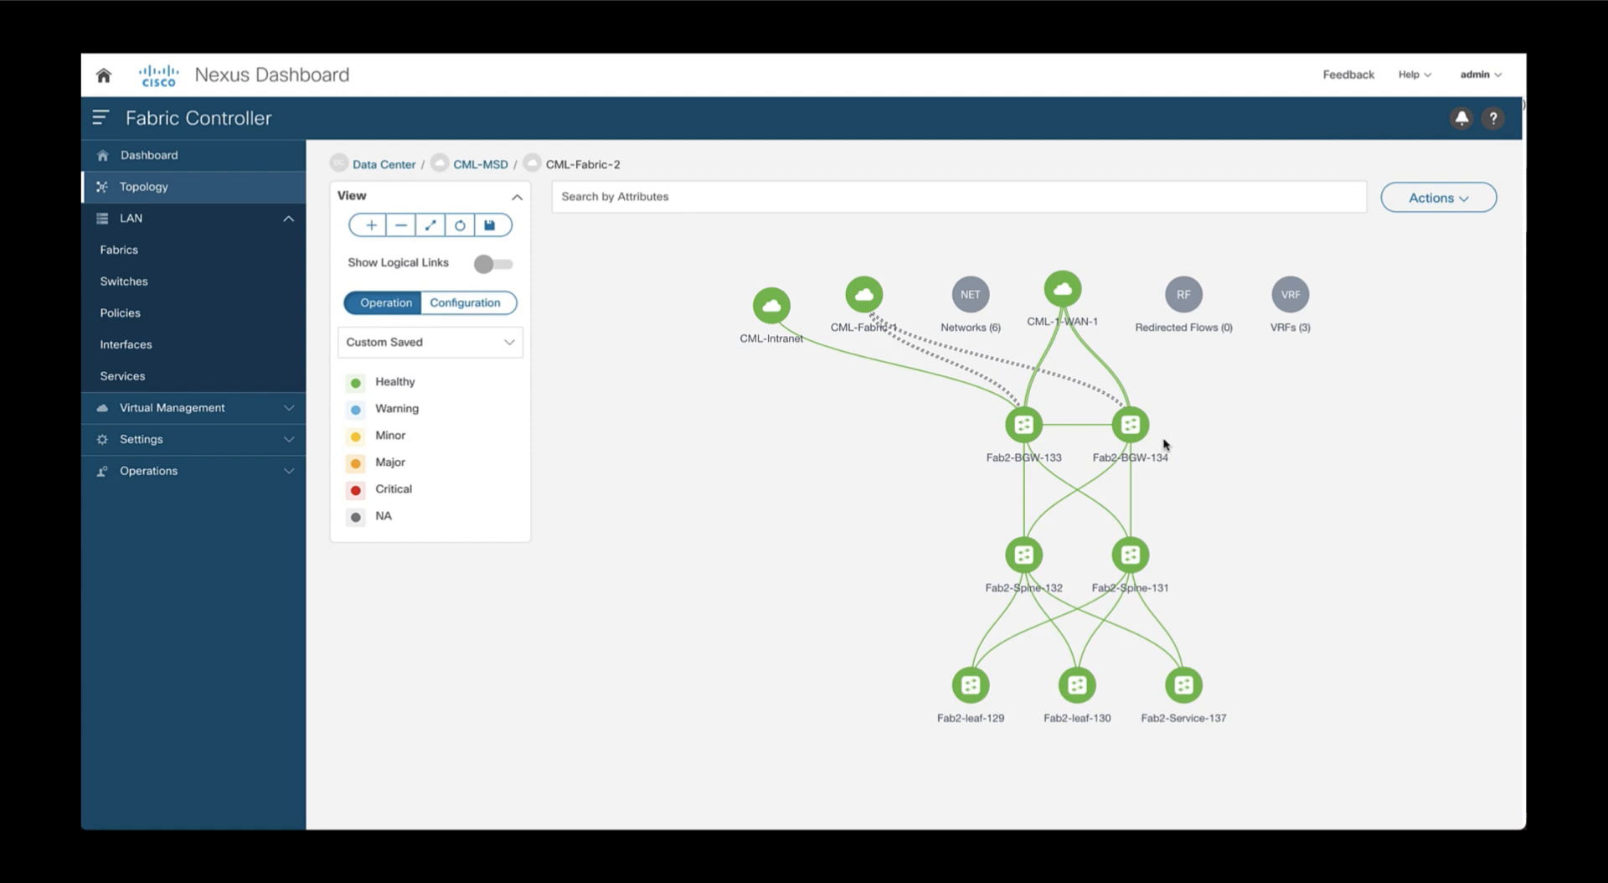
left_click(1437, 198)
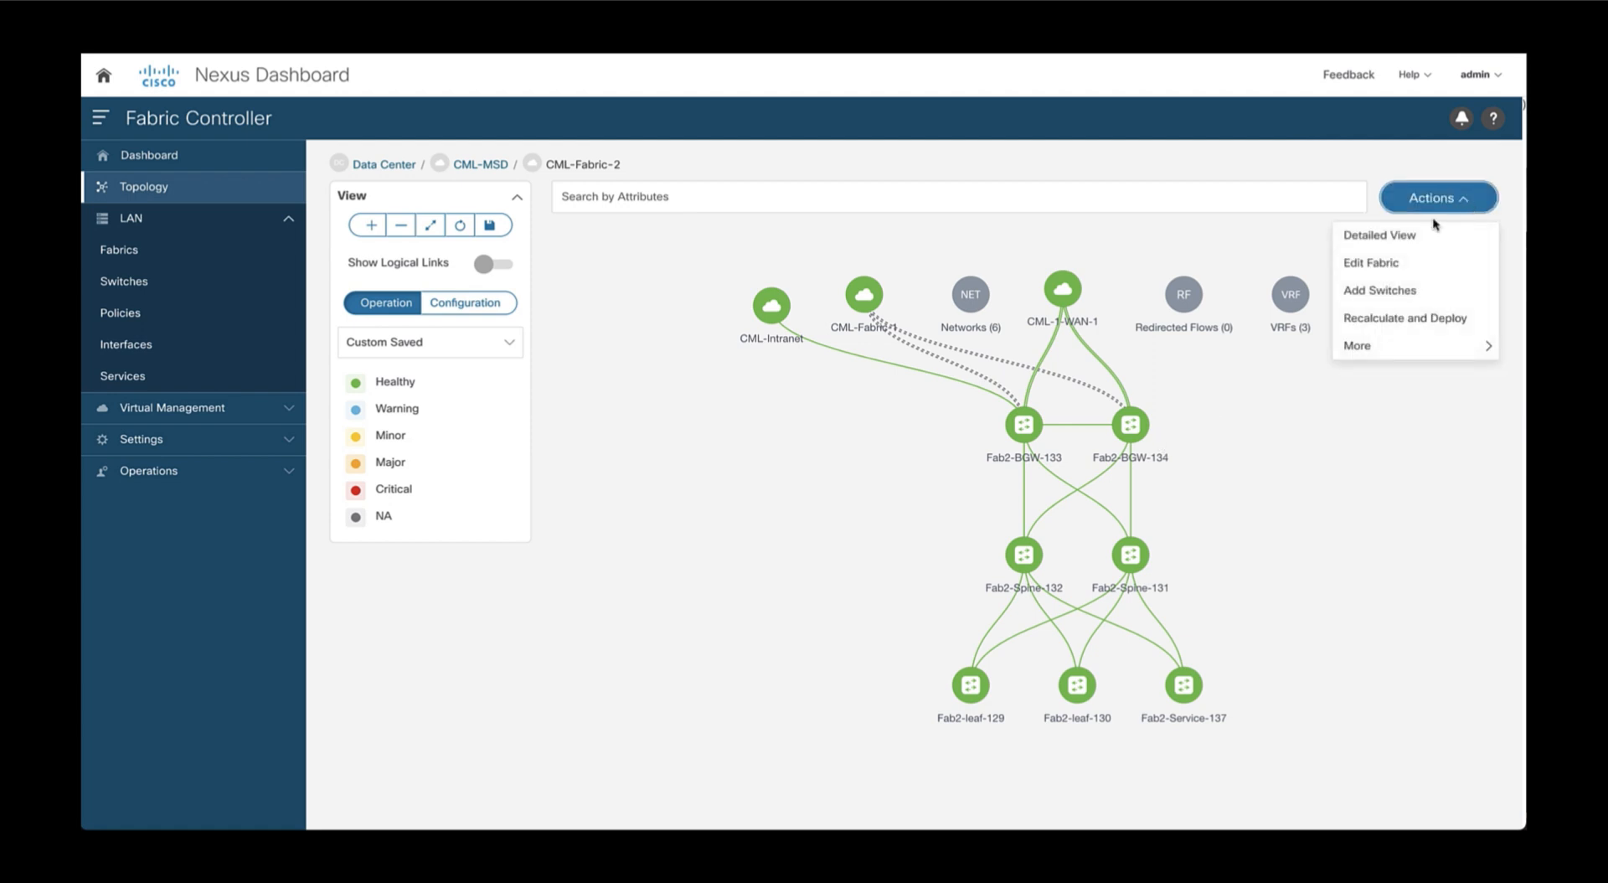
left_click(1376, 235)
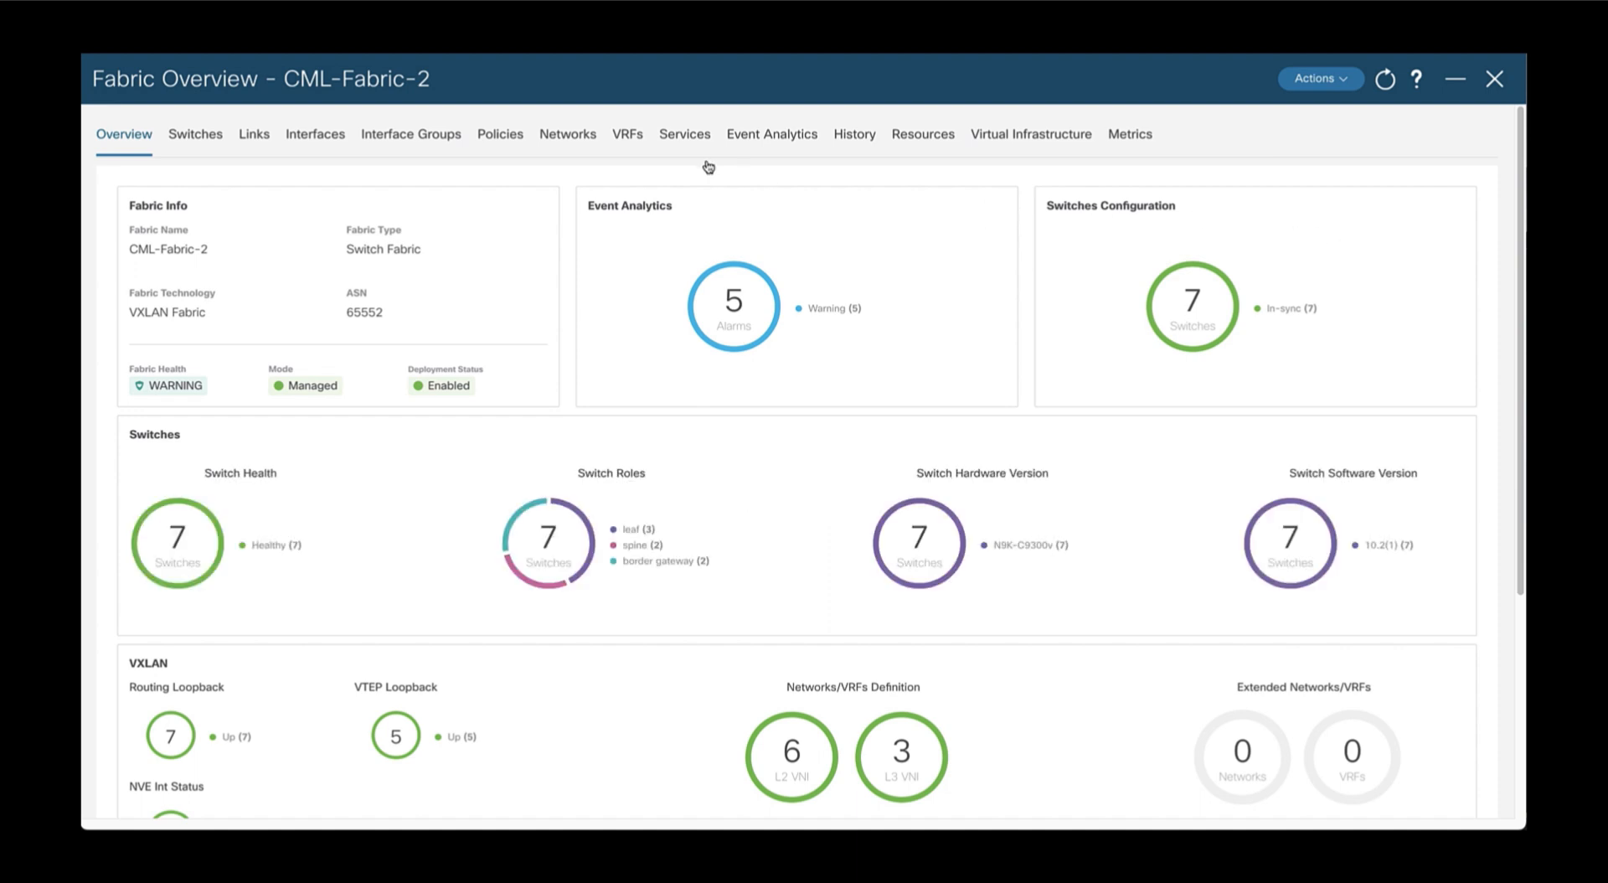
Switch from VRFs to Networks and list the 30 per-switch network attachments
left_click(626, 134)
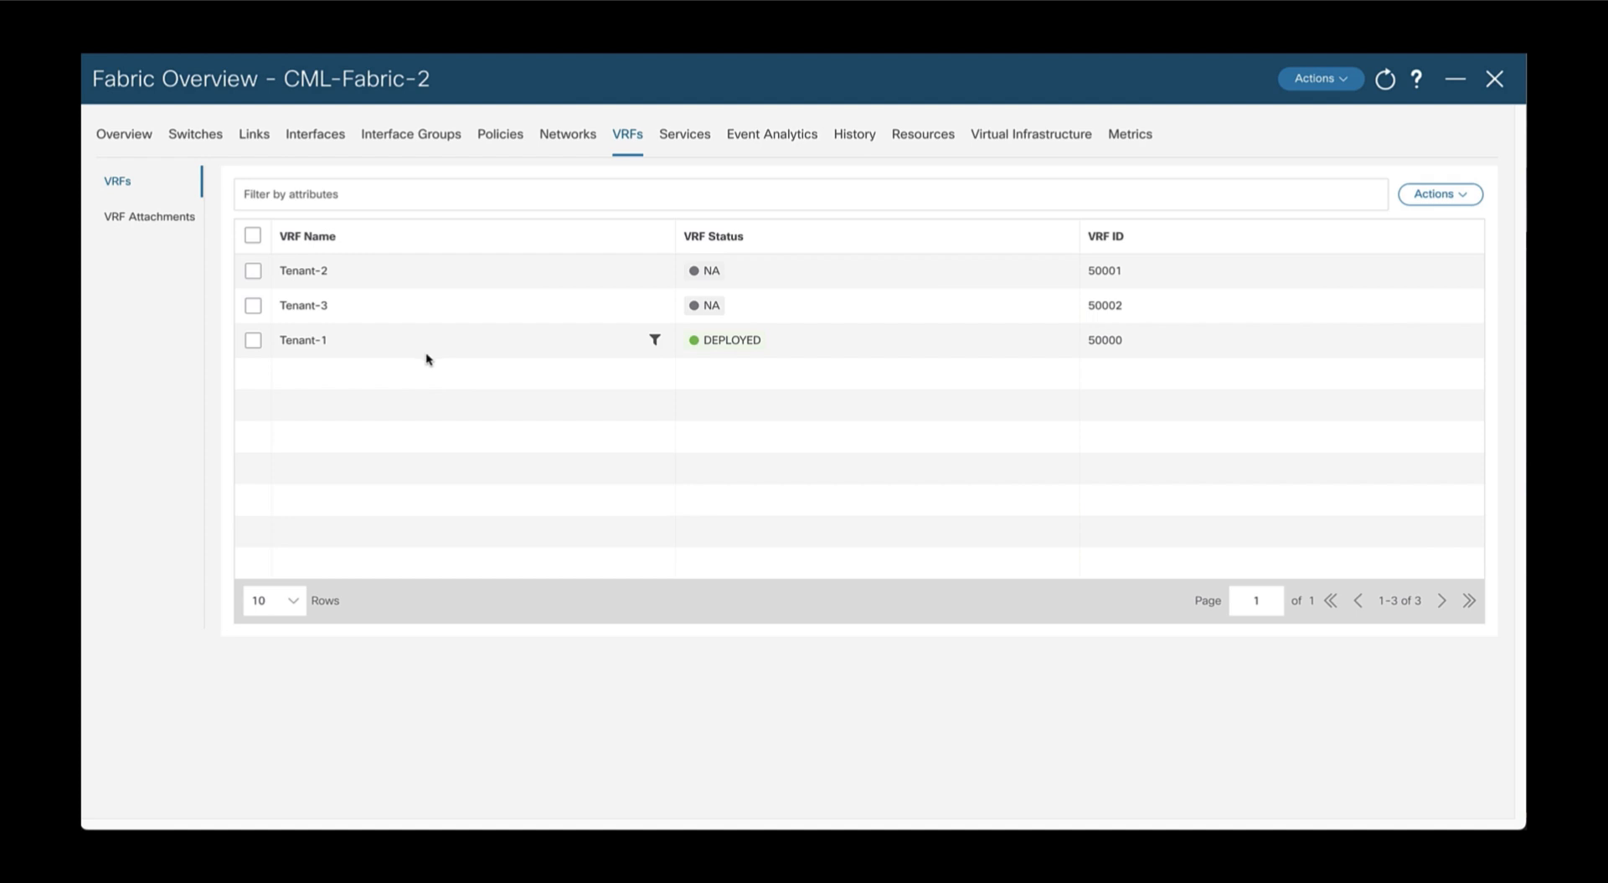
left_click(568, 134)
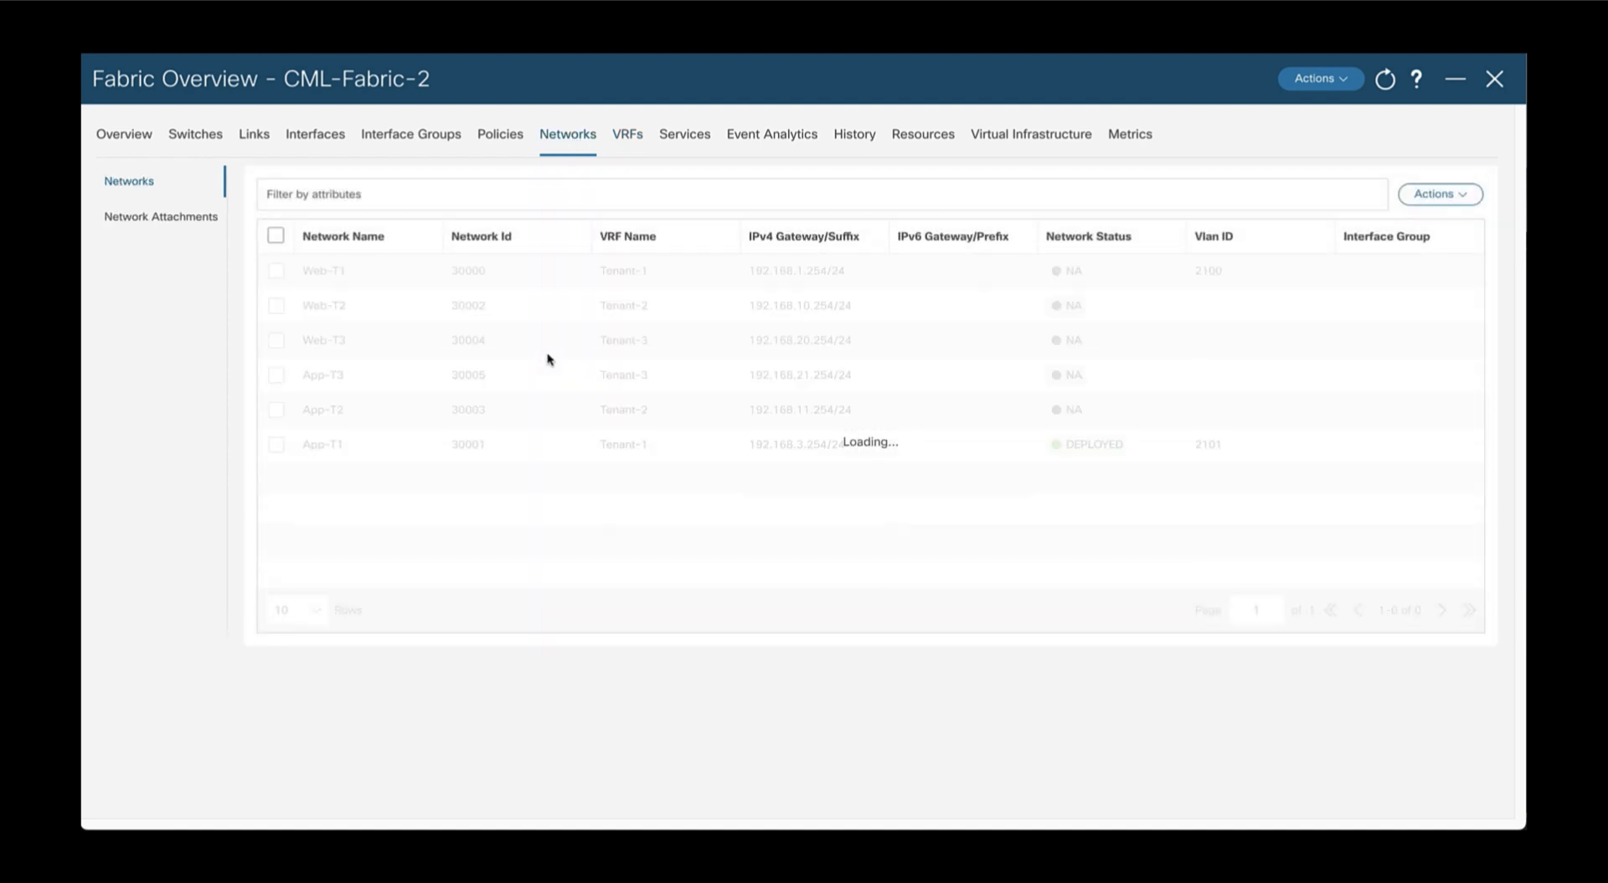
left_click(161, 216)
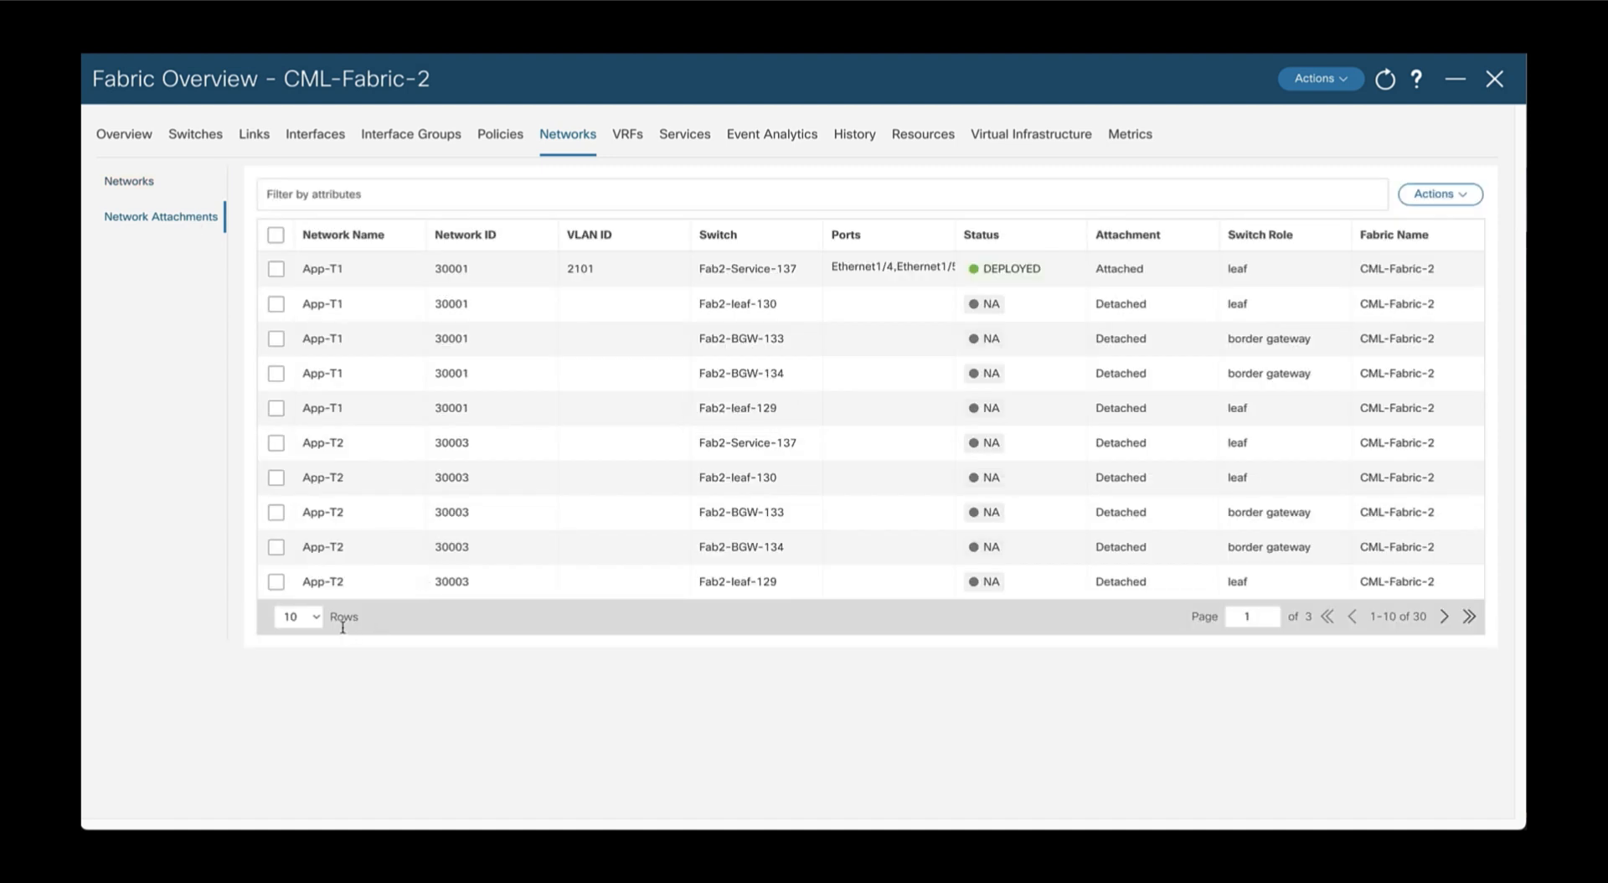
Show 20 attachment rows per page and export the network attachments to a CSV file
left_click(298, 616)
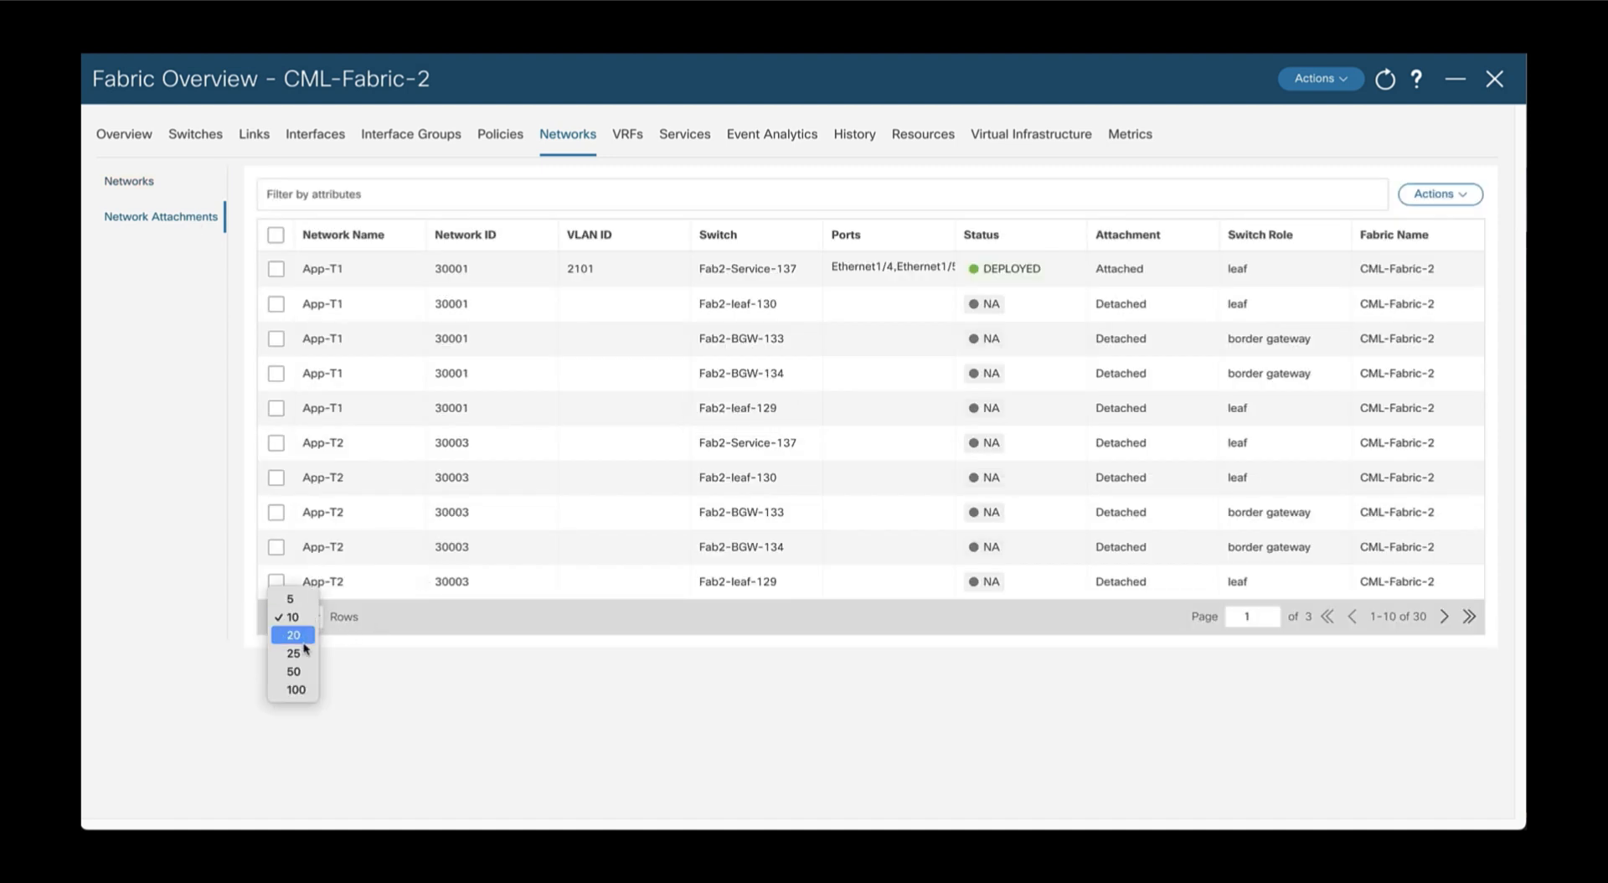
left_click(292, 633)
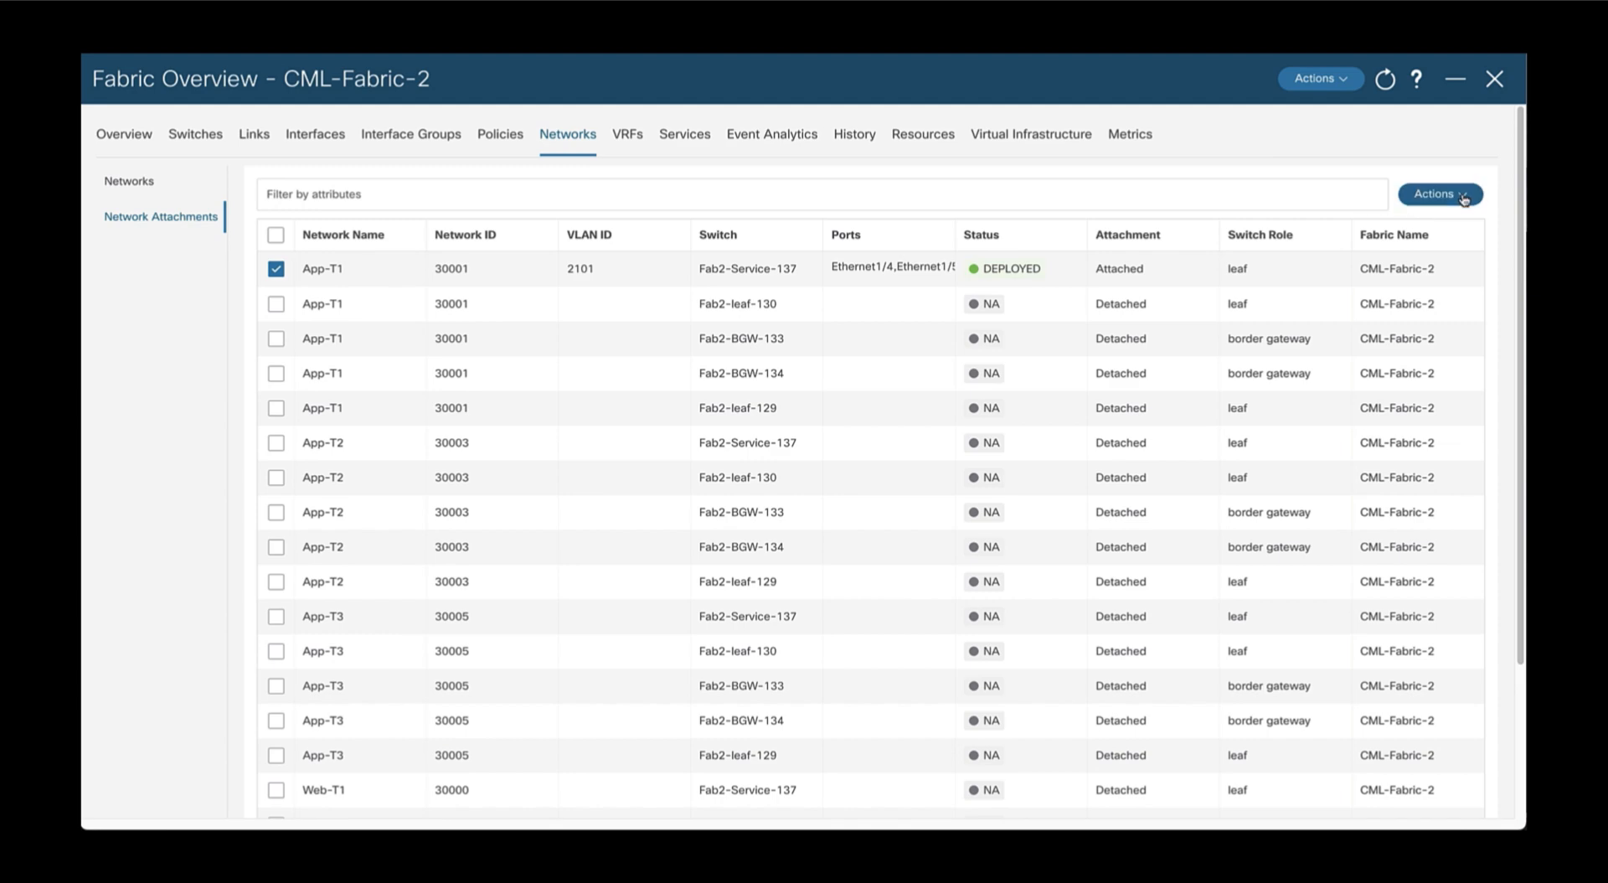
left_click(1441, 194)
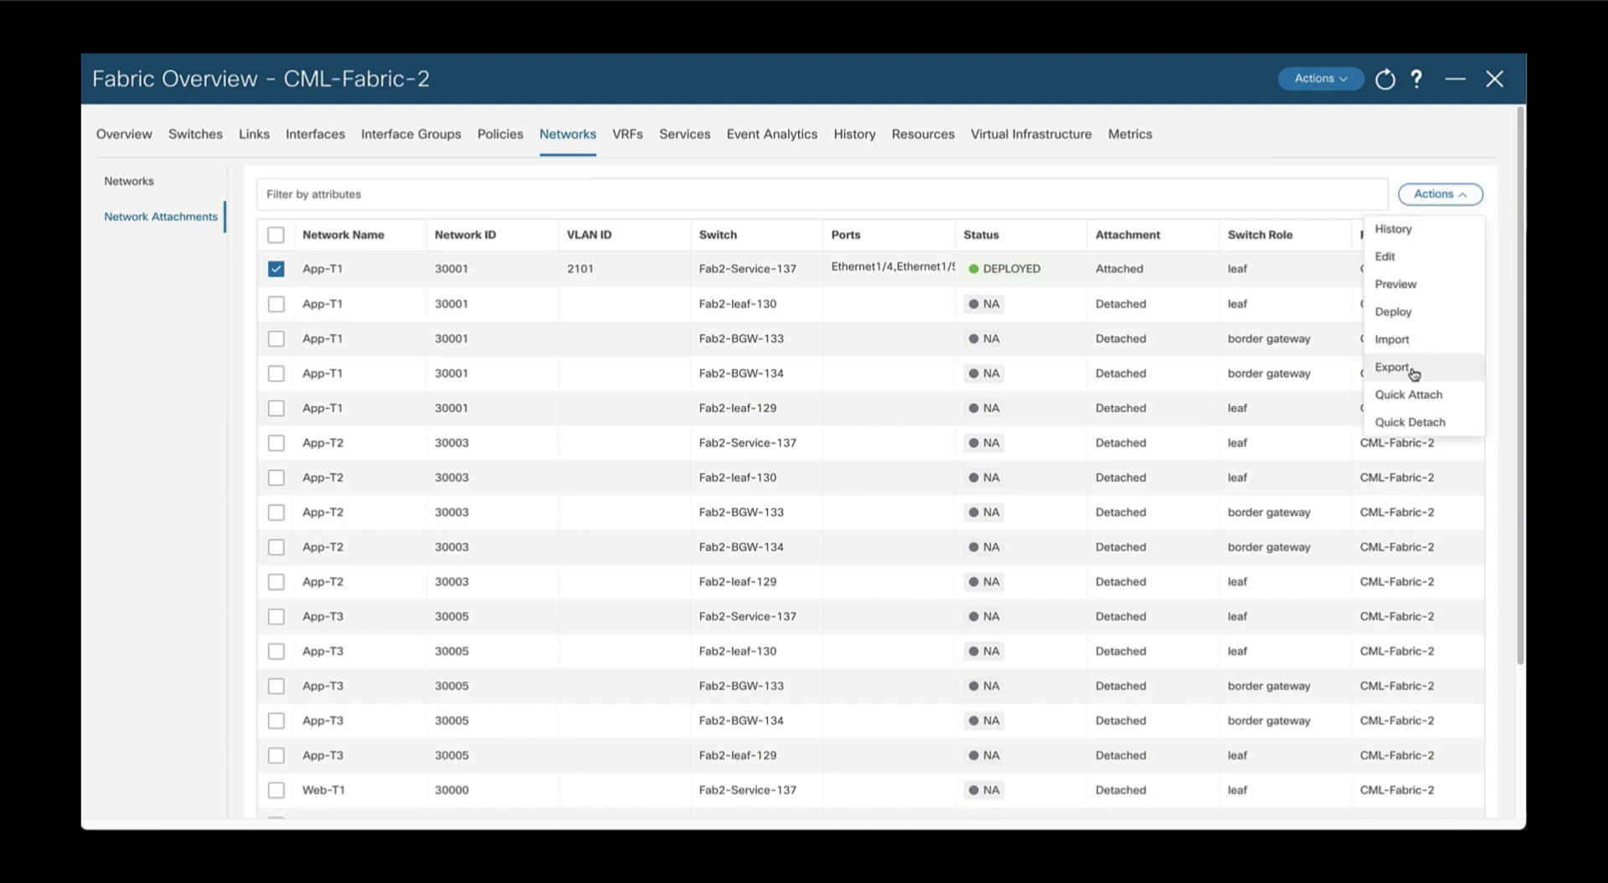
left_click(1396, 367)
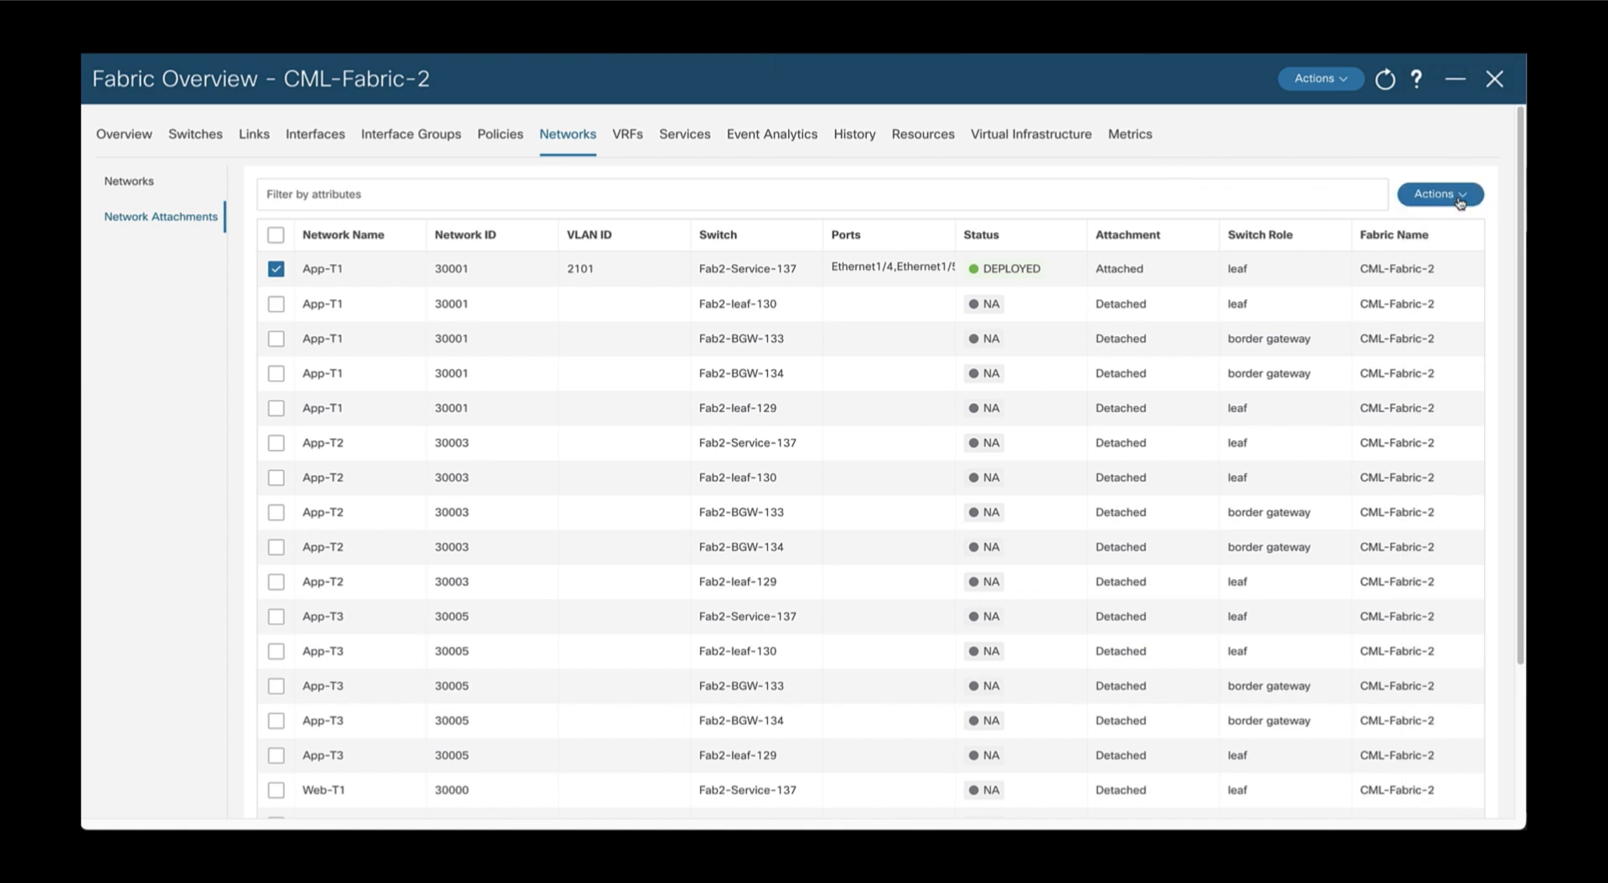
Import the edited attachments CSV so every network shows Attached, pending deployment
left_click(1439, 194)
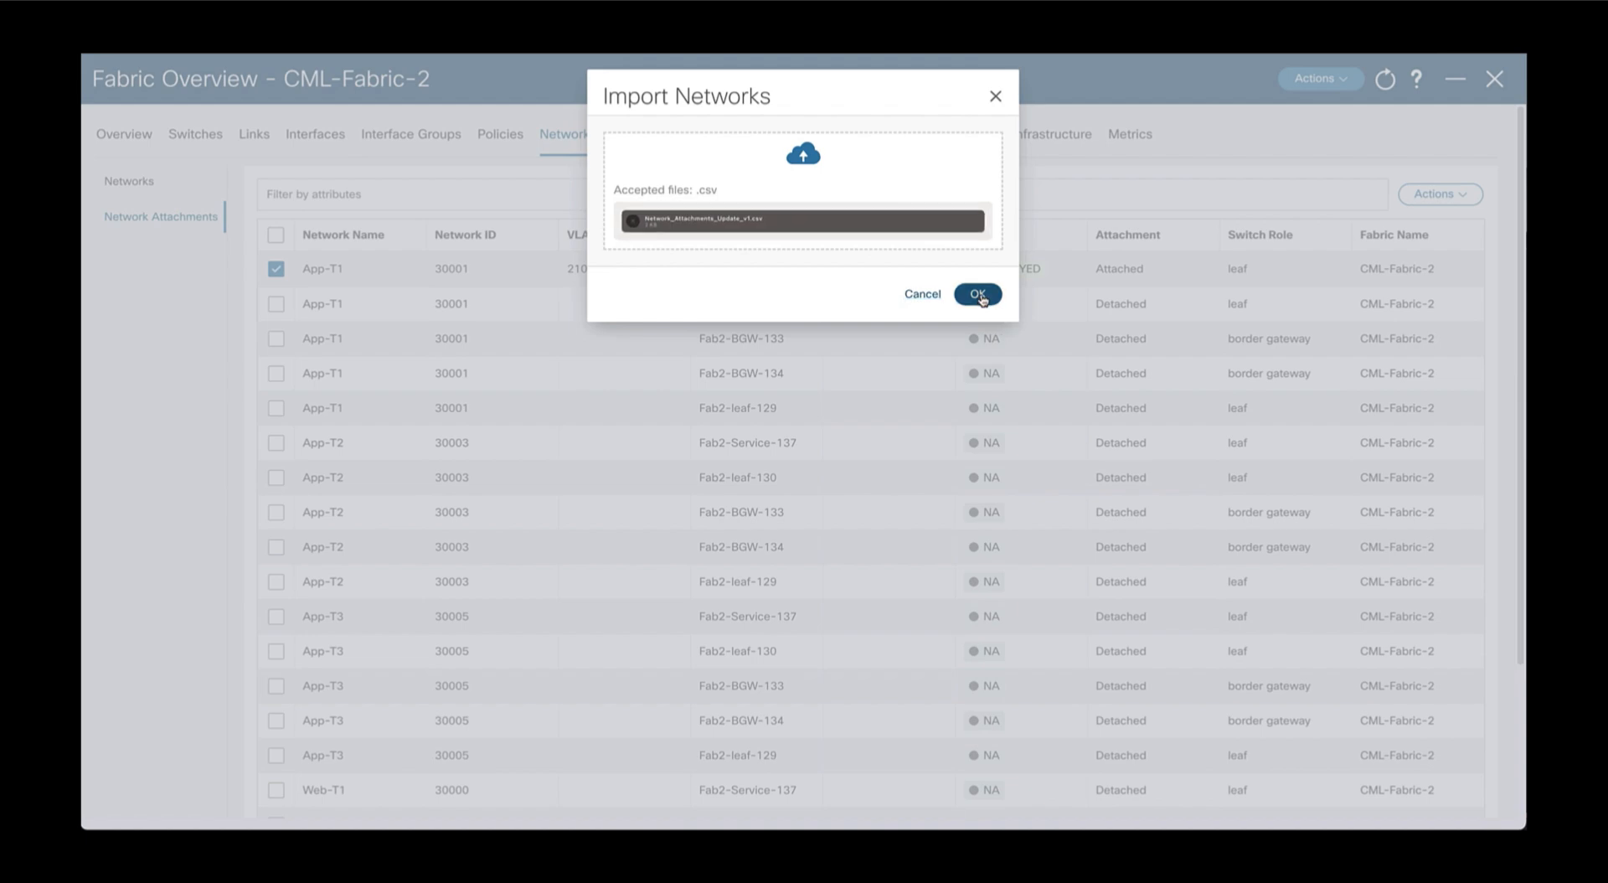
left_click(978, 295)
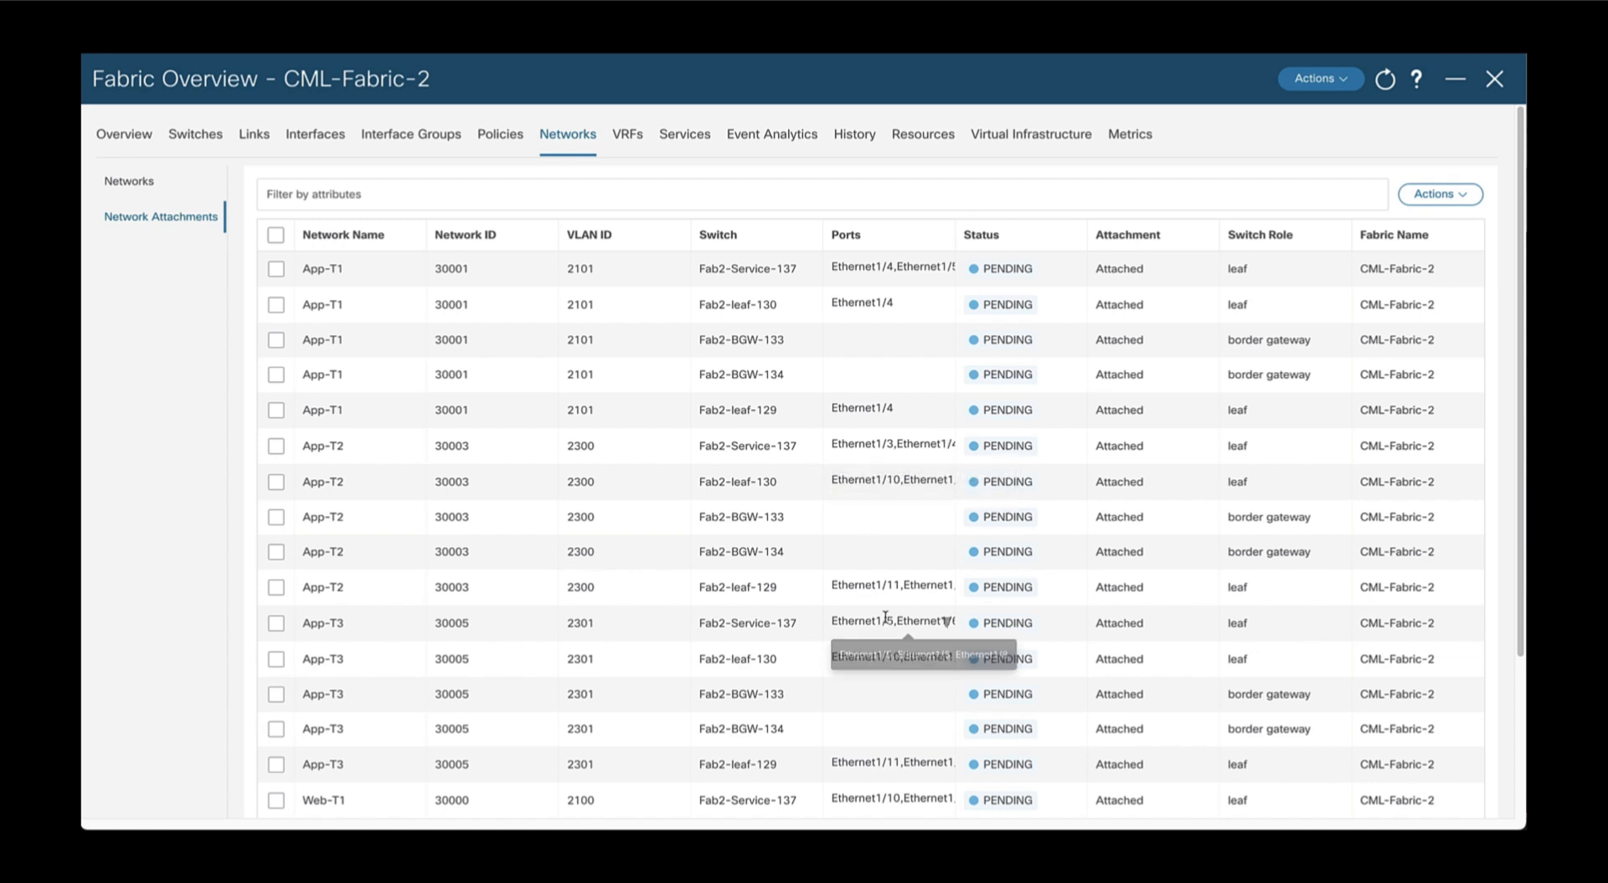
scroll("down", 3)
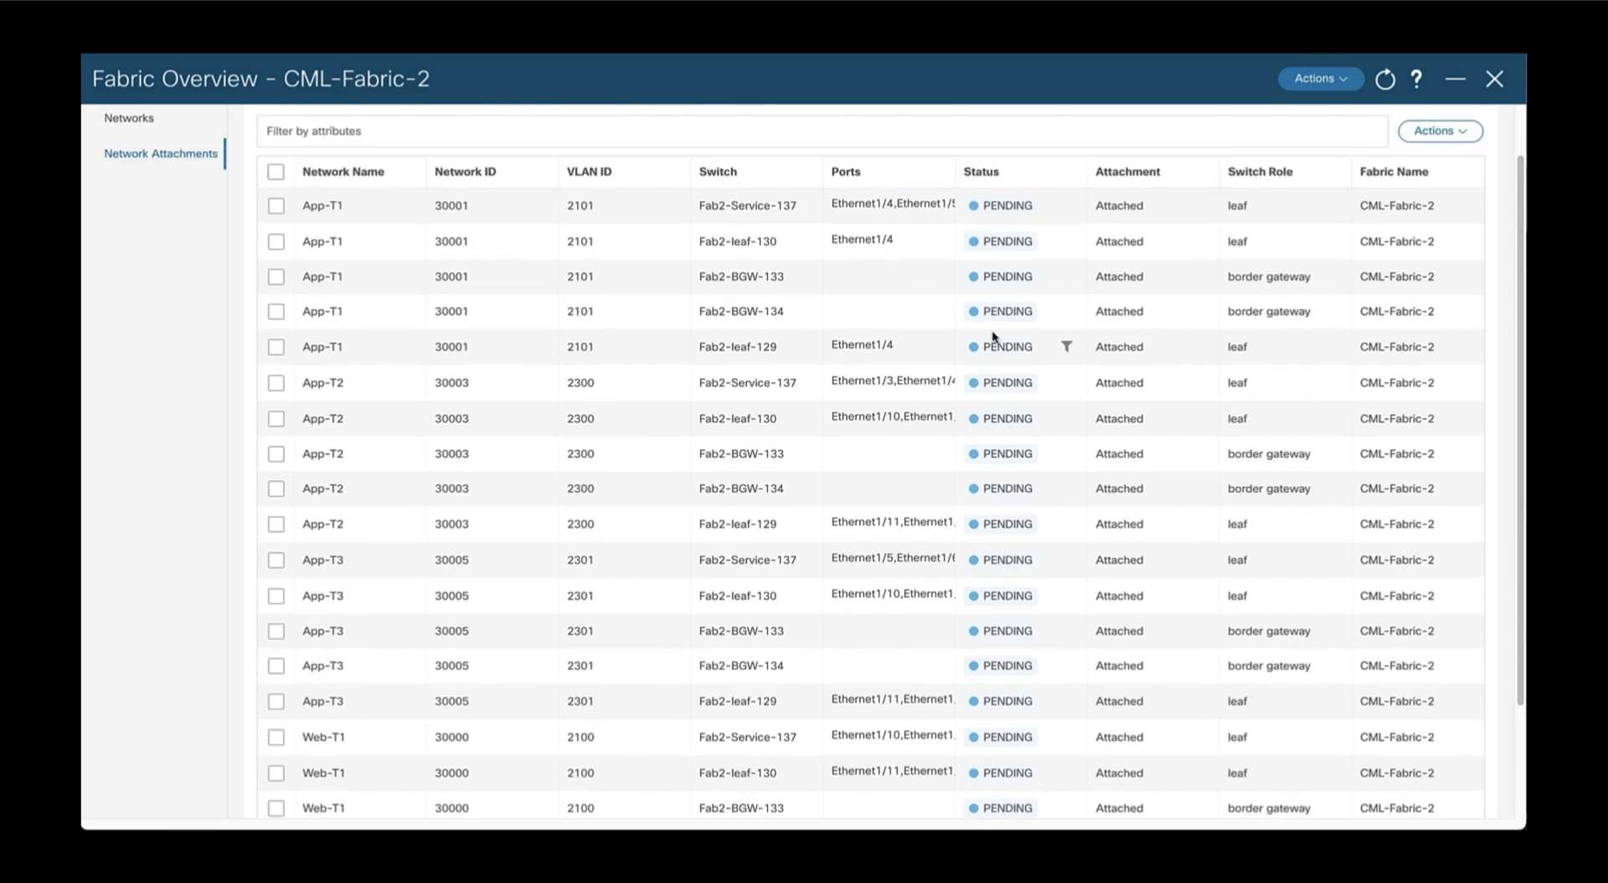
mouse_move(1368, 111)
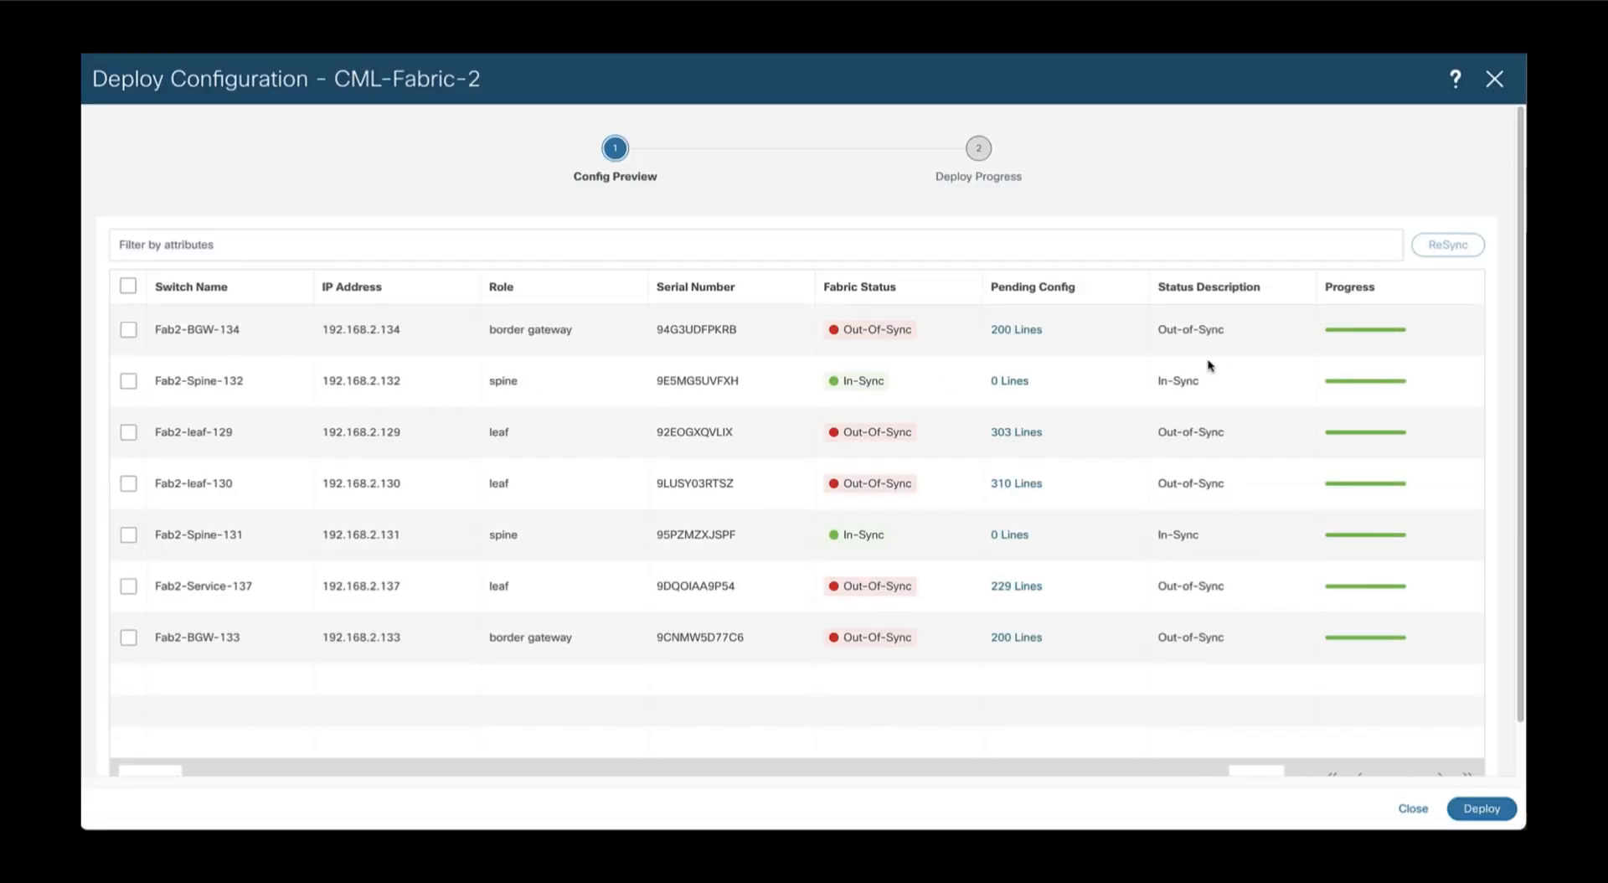
mouse_move(1017, 430)
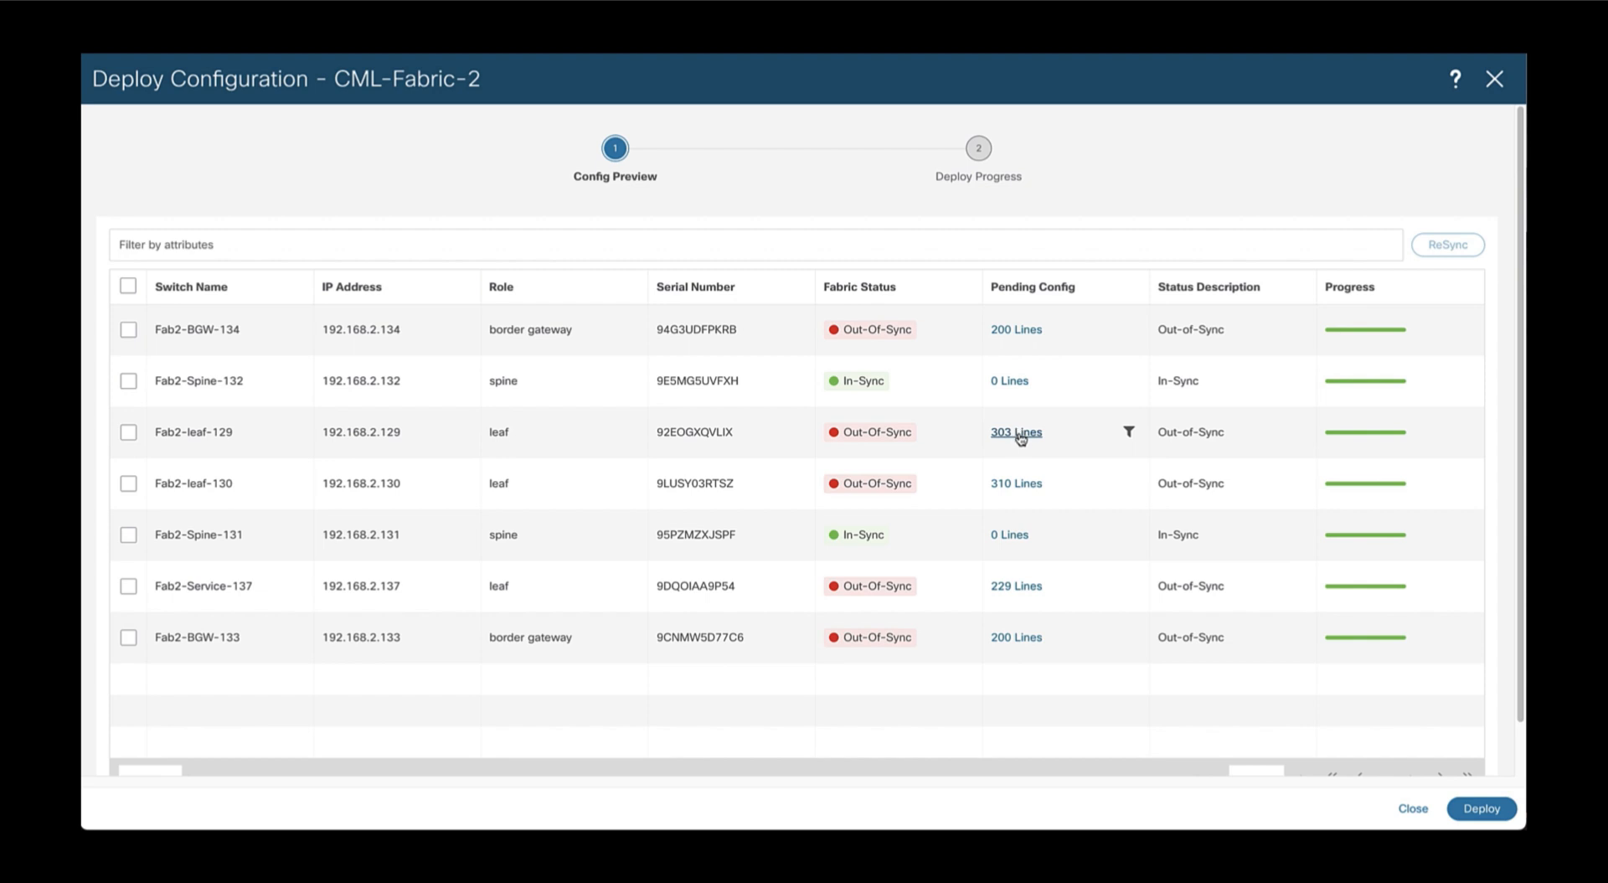
Preview Fab2-leaf-129's 303-line pending config, then deploy so all attachments show DEPLOYED
left_click(1015, 433)
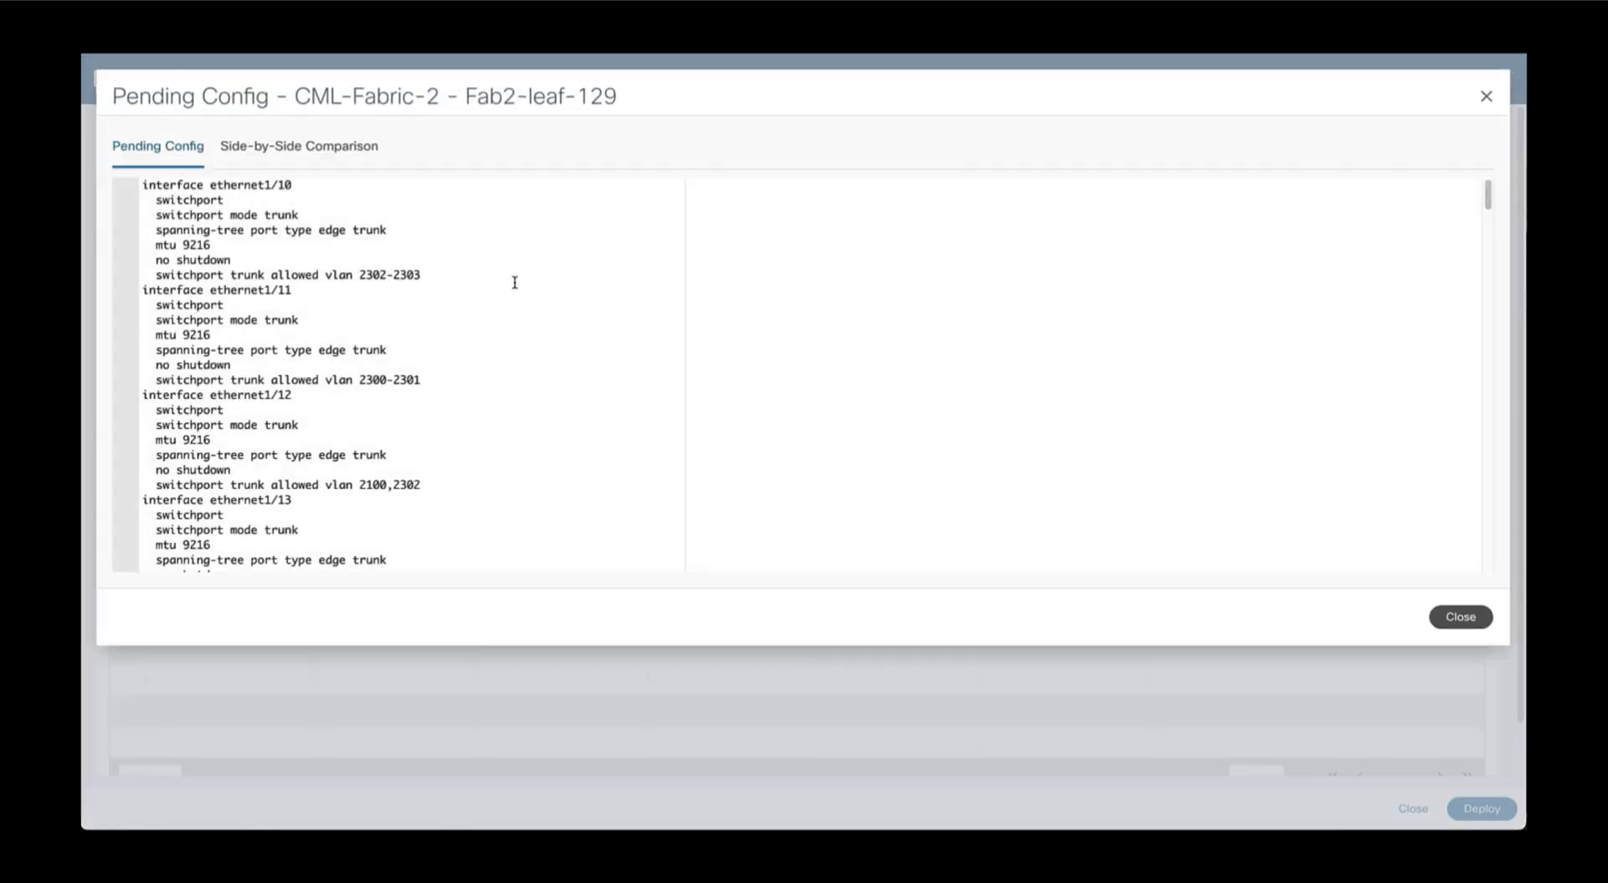
scroll("down", 3)
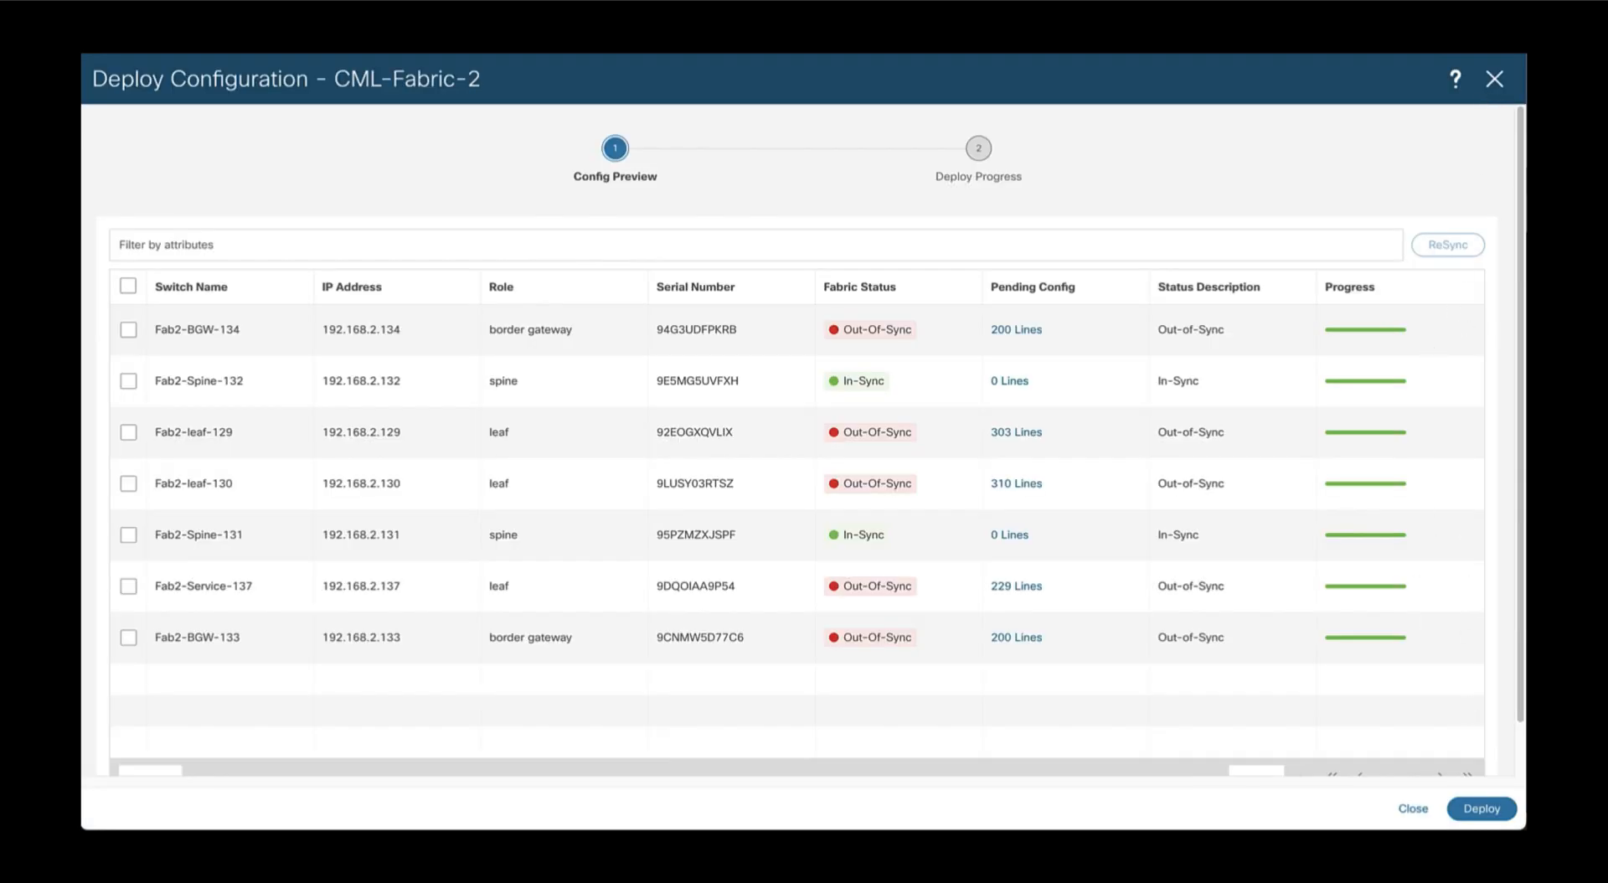
left_click(1479, 807)
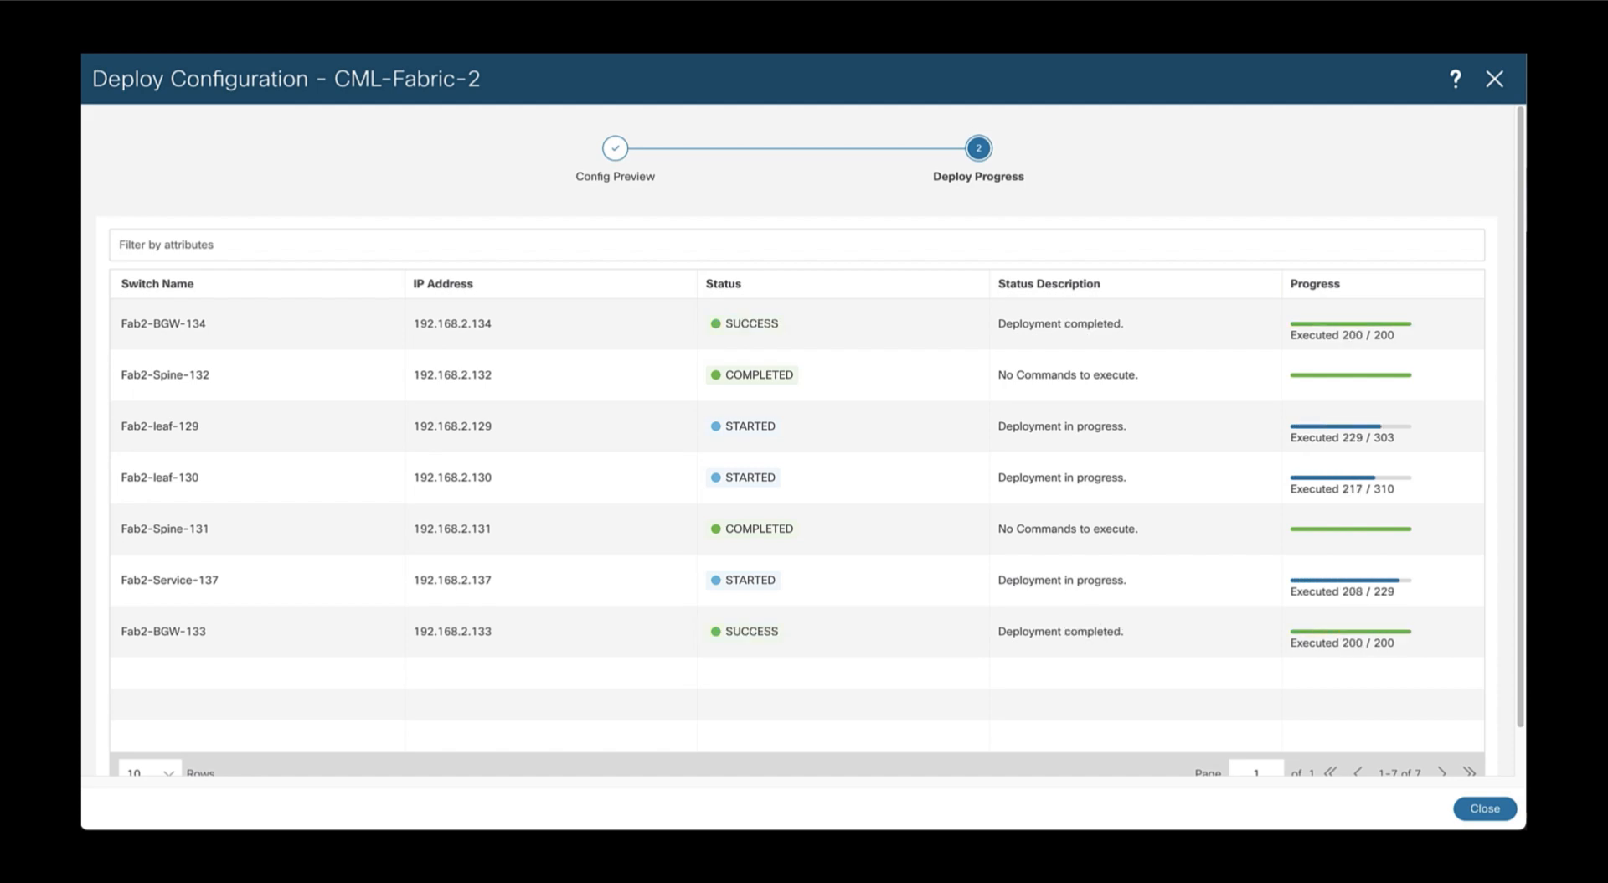
left_click(1482, 808)
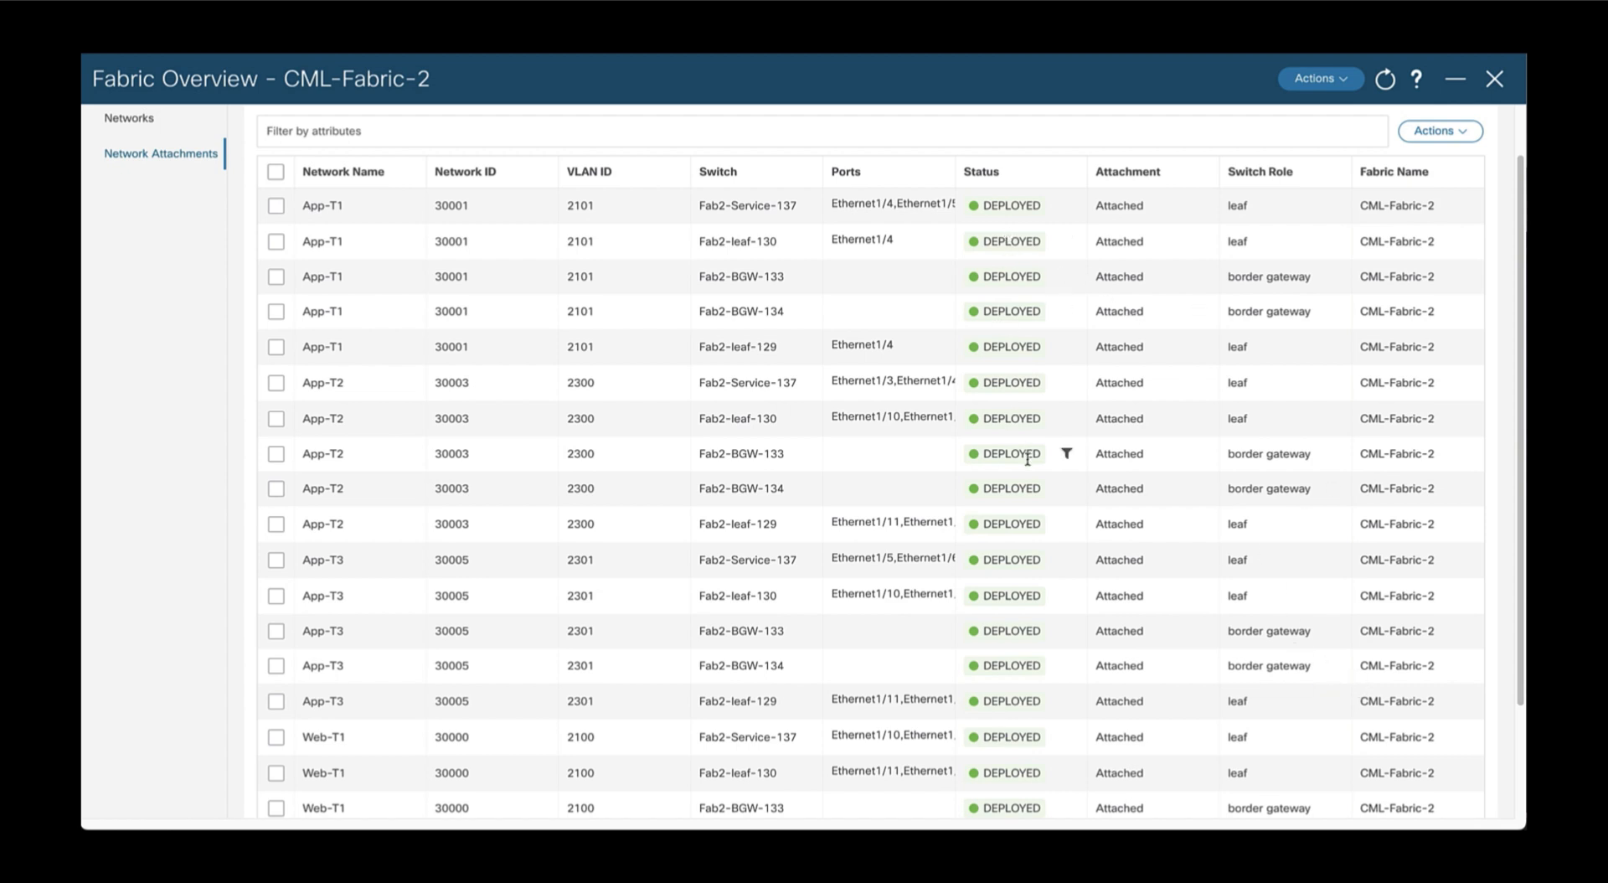
scroll("down", 3)
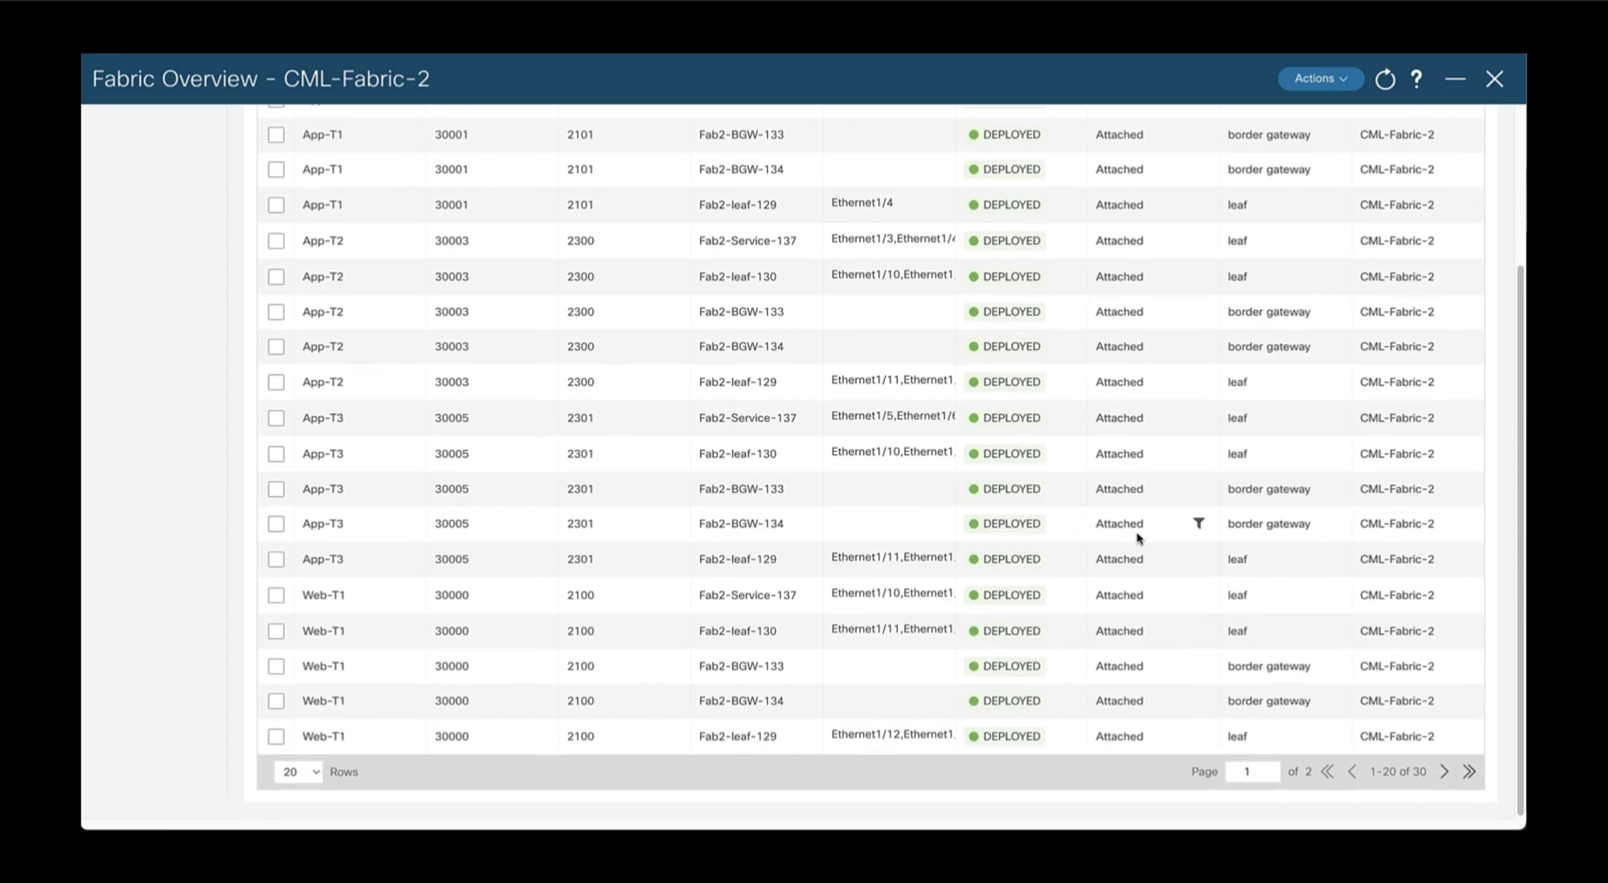